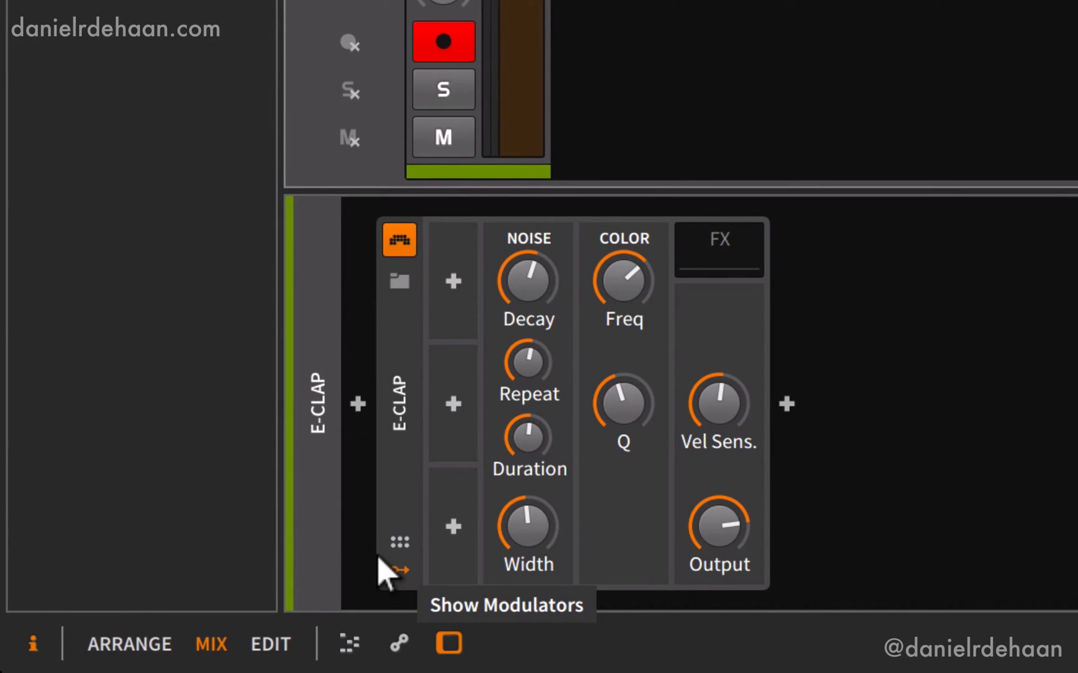
mouse_move(429, 392)
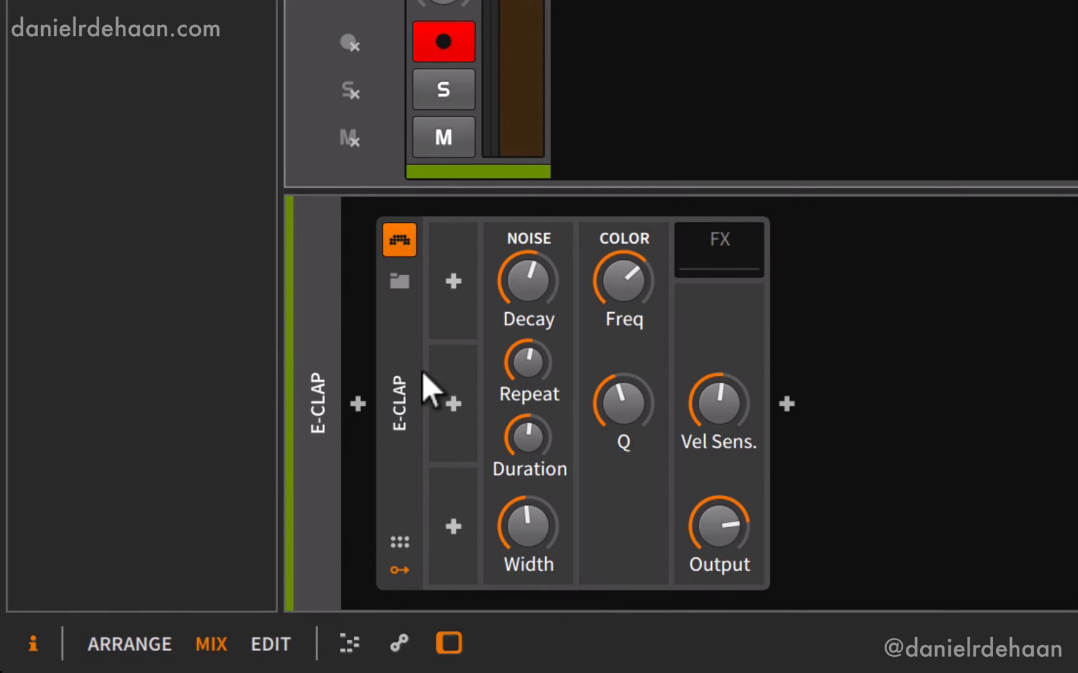
mouse_move(446, 547)
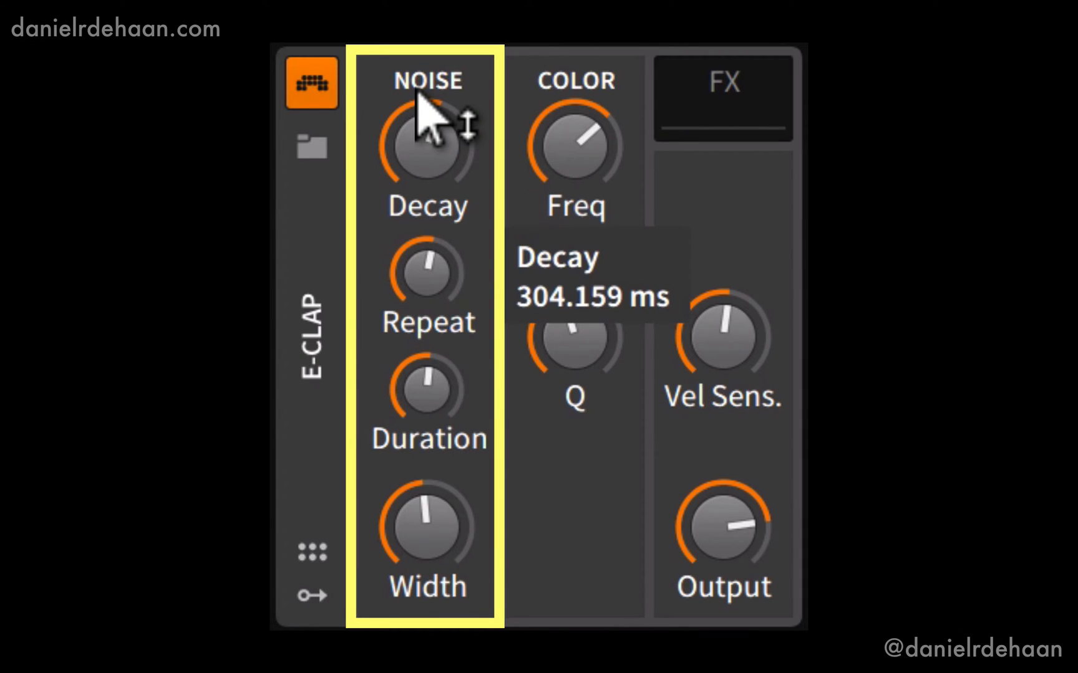
mouse_move(605, 137)
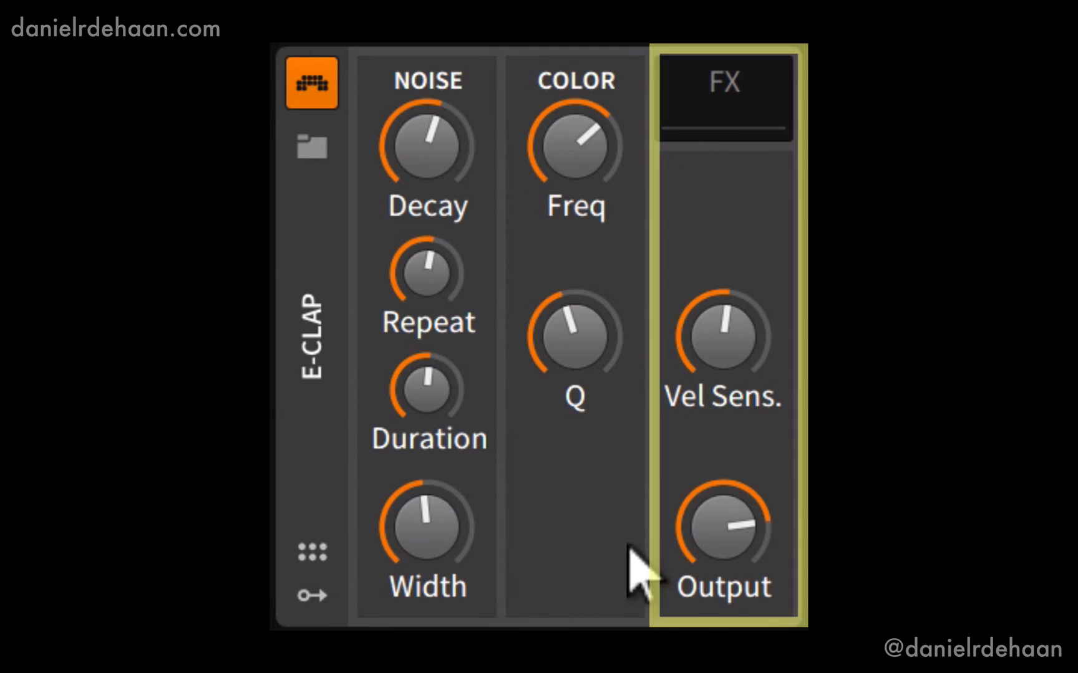
mouse_move(738, 99)
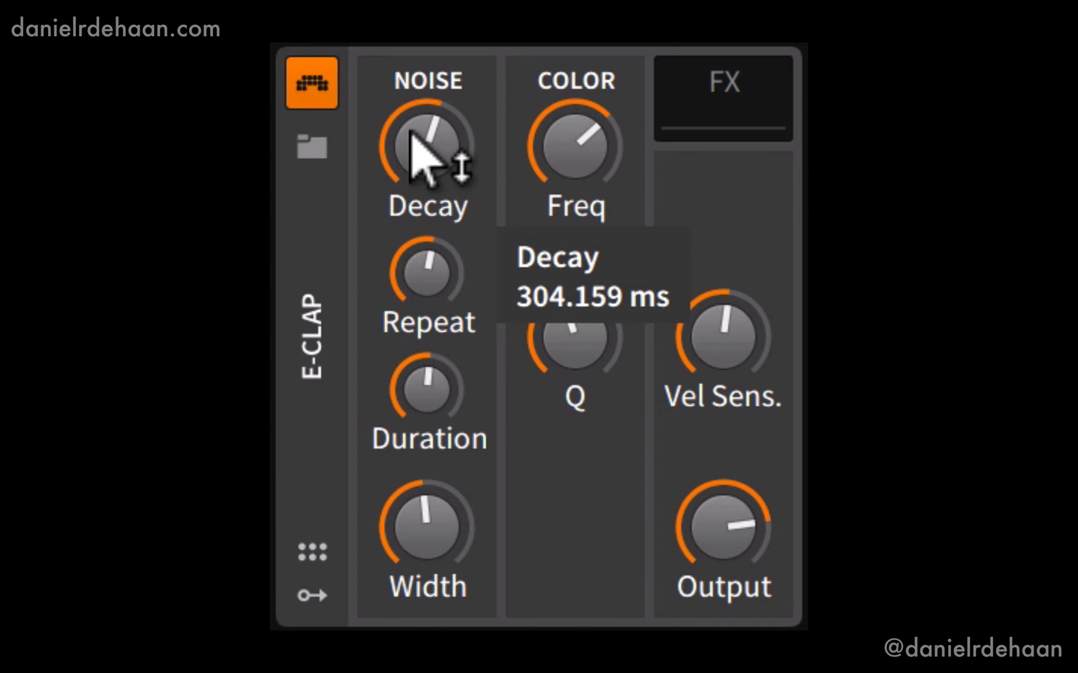
mouse_move(419, 178)
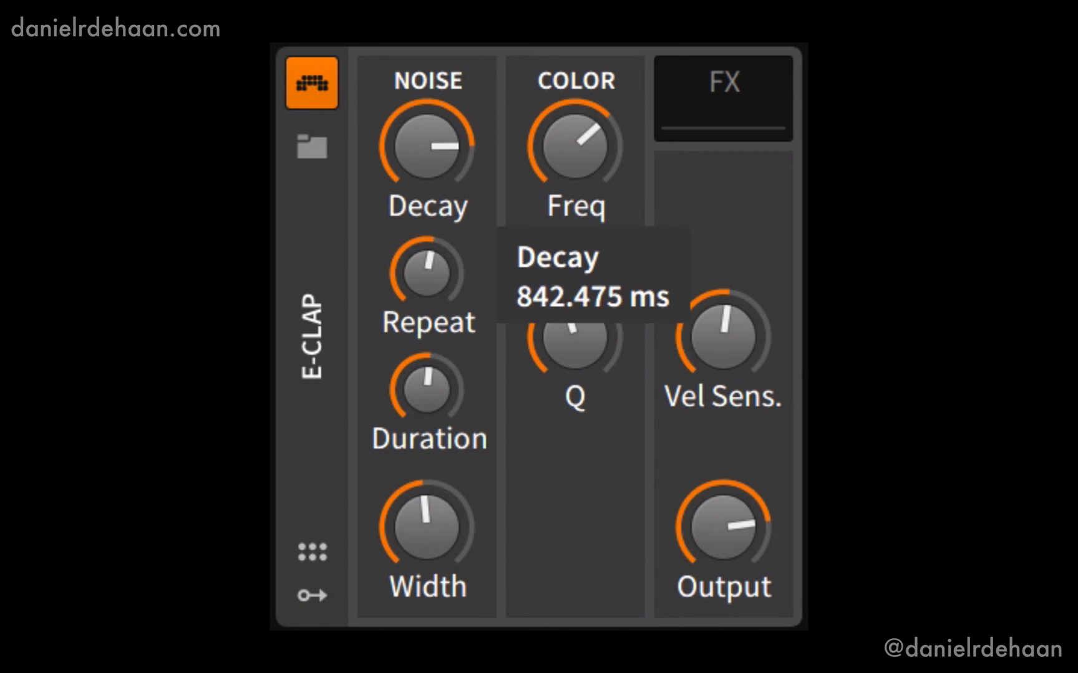
mouse_move(427, 165)
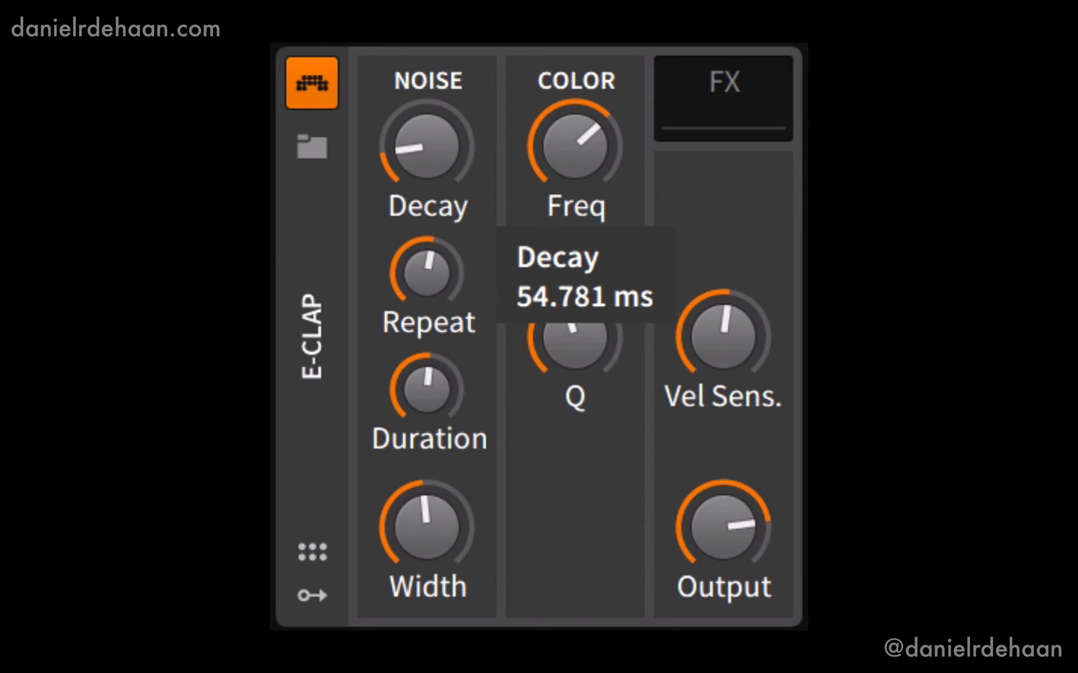
- Shorten the E-Clap's noise Decay after sweeping it up to about 842 ms
drag(426, 145, 427, 124)
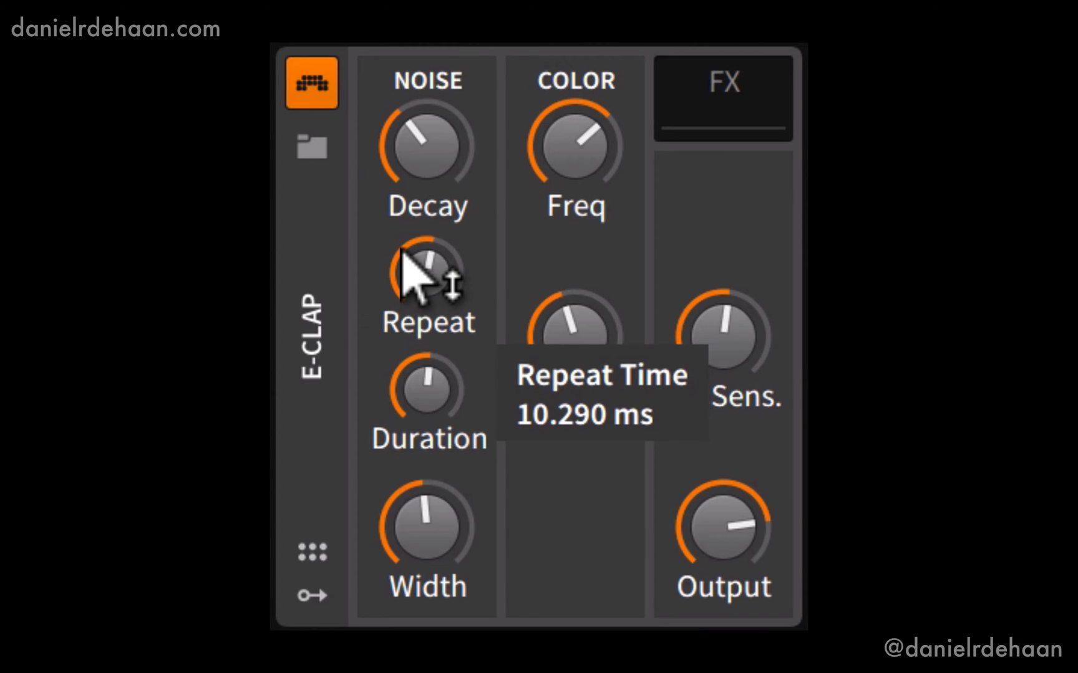
- Sweep Repeat Time down to about 3.7 ms, then settle it near 13.7 ms
drag(426, 274, 426, 301)
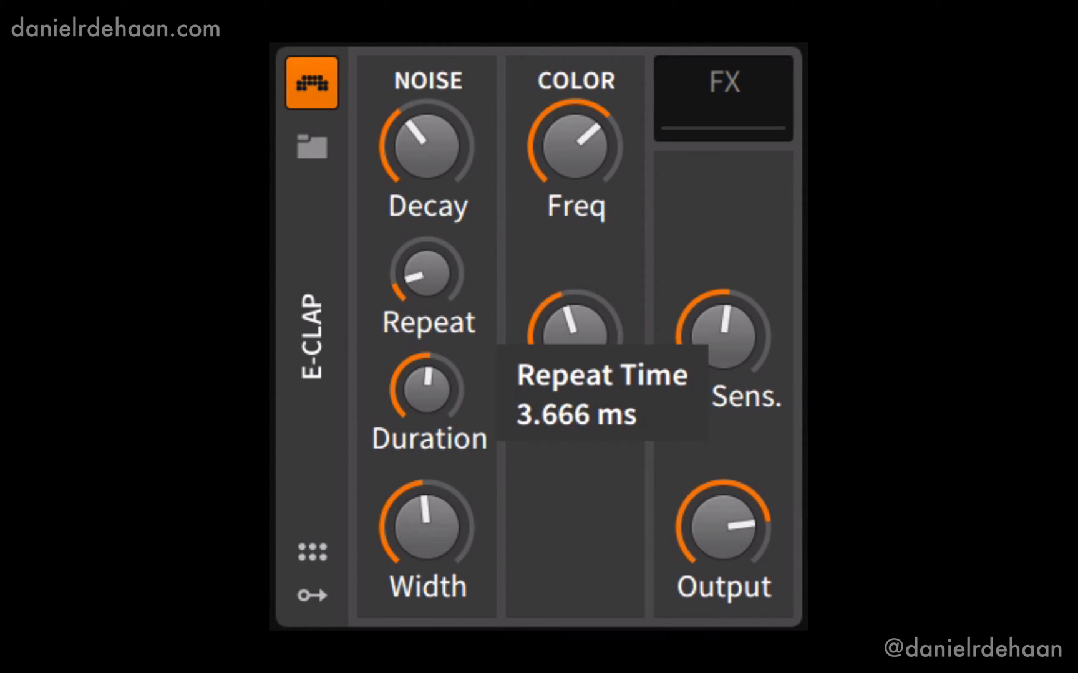
drag(427, 274, 441, 255)
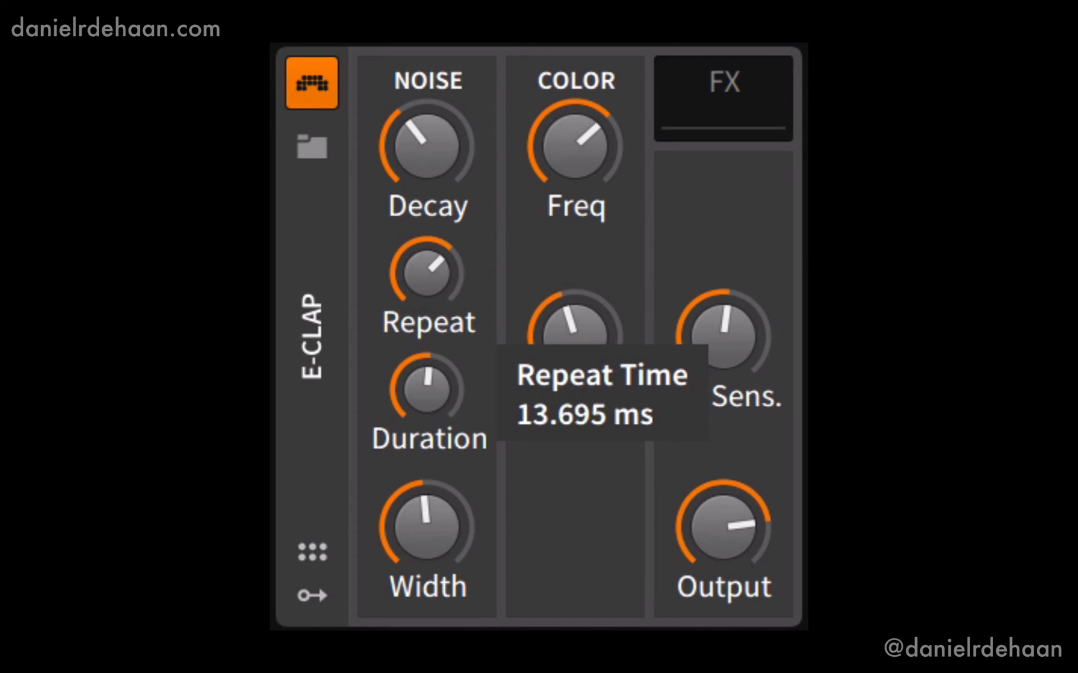
drag(426, 275, 427, 301)
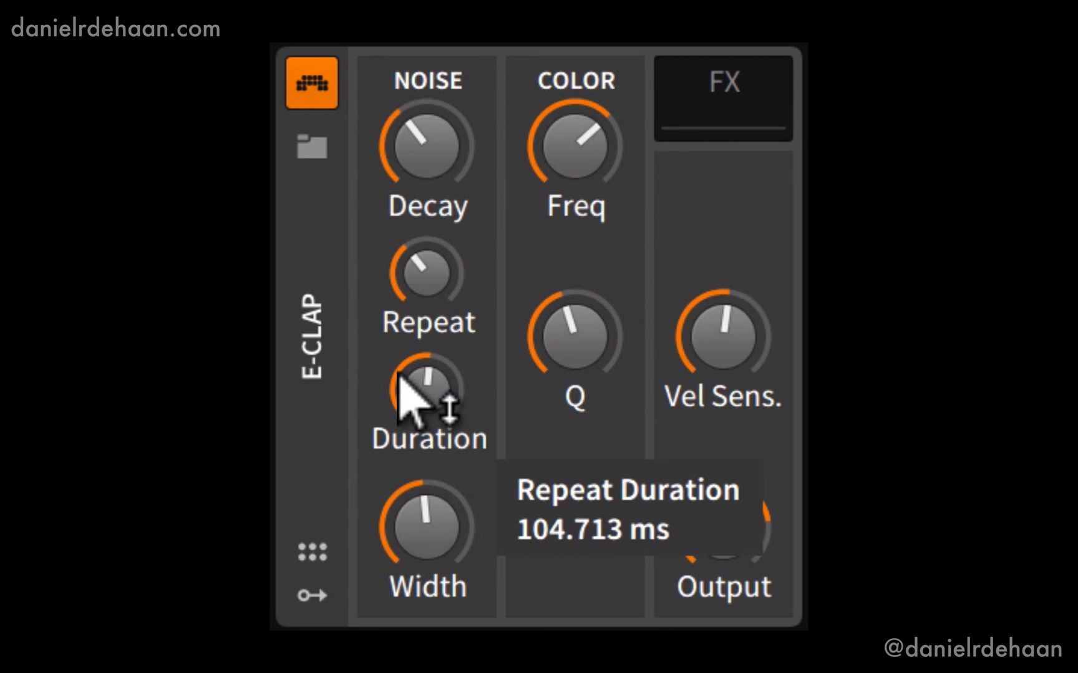
- Vary Repeat Duration between about 105 and 215 ms, ending shorter again
drag(427, 385, 426, 440)
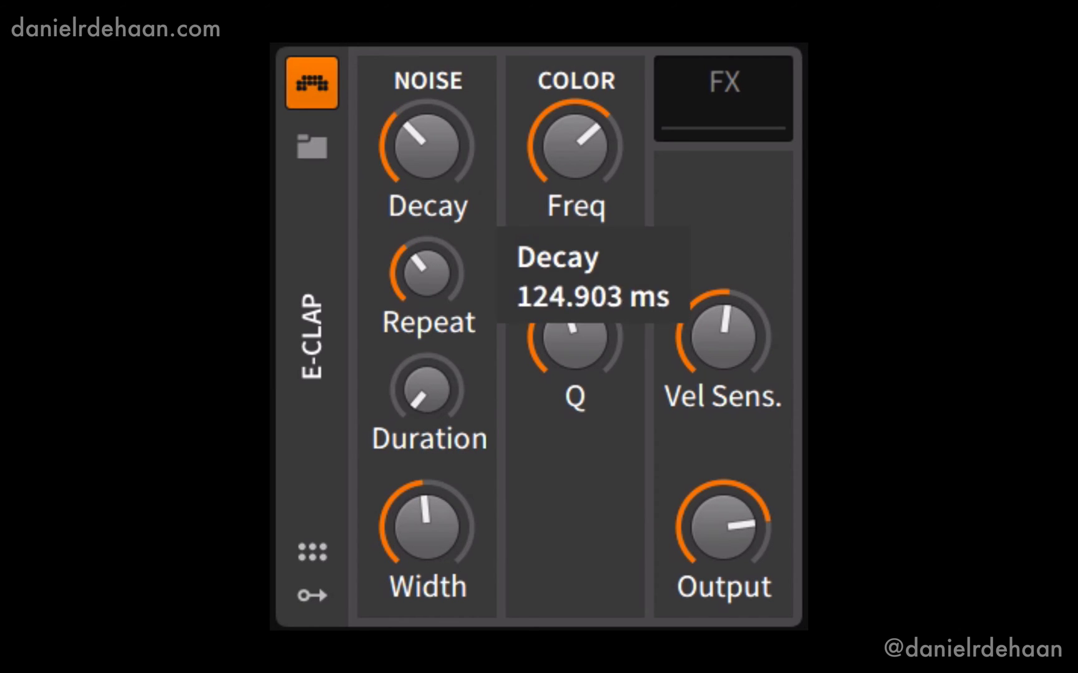
drag(426, 144, 427, 186)
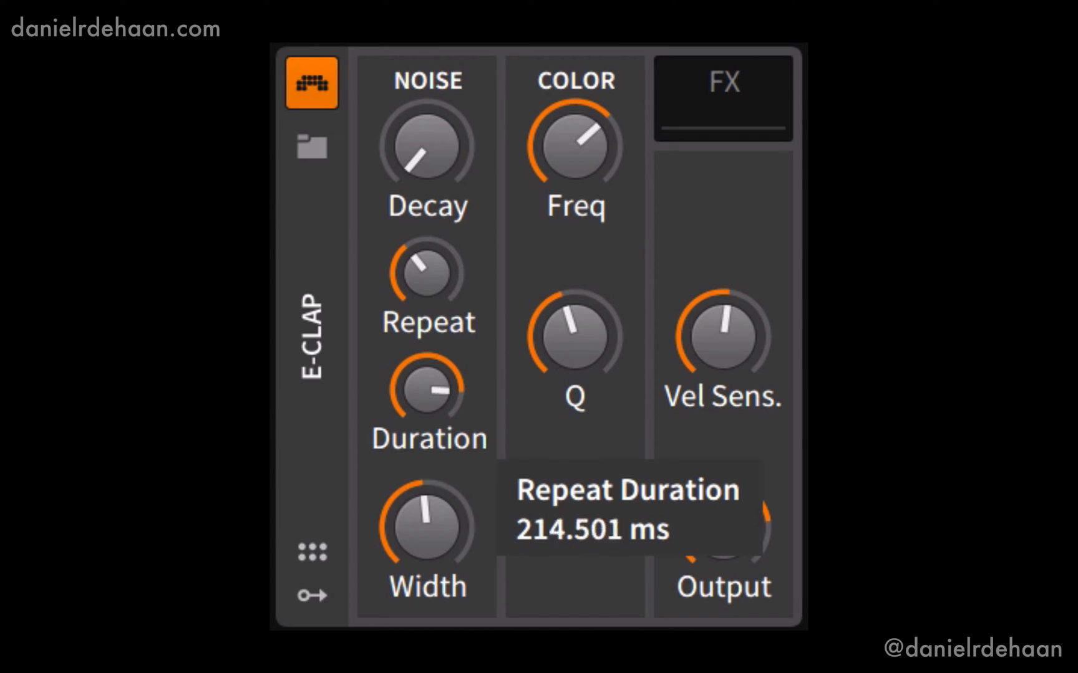
drag(426, 399, 427, 364)
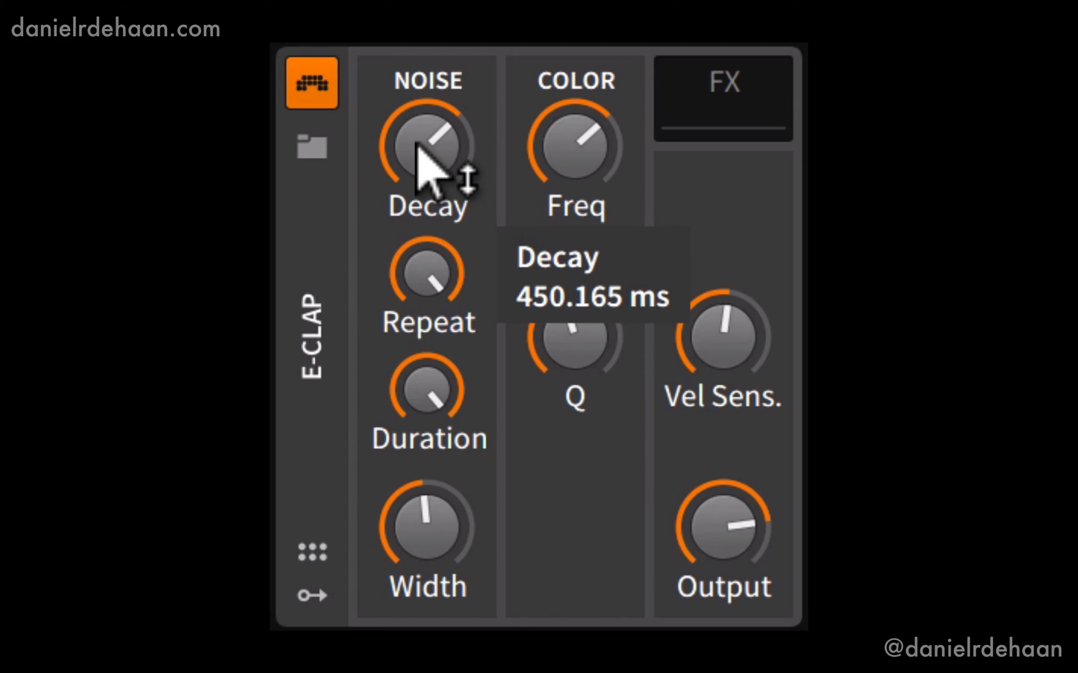
- Set the noise Decay to about 397 ms
drag(429, 141, 429, 178)
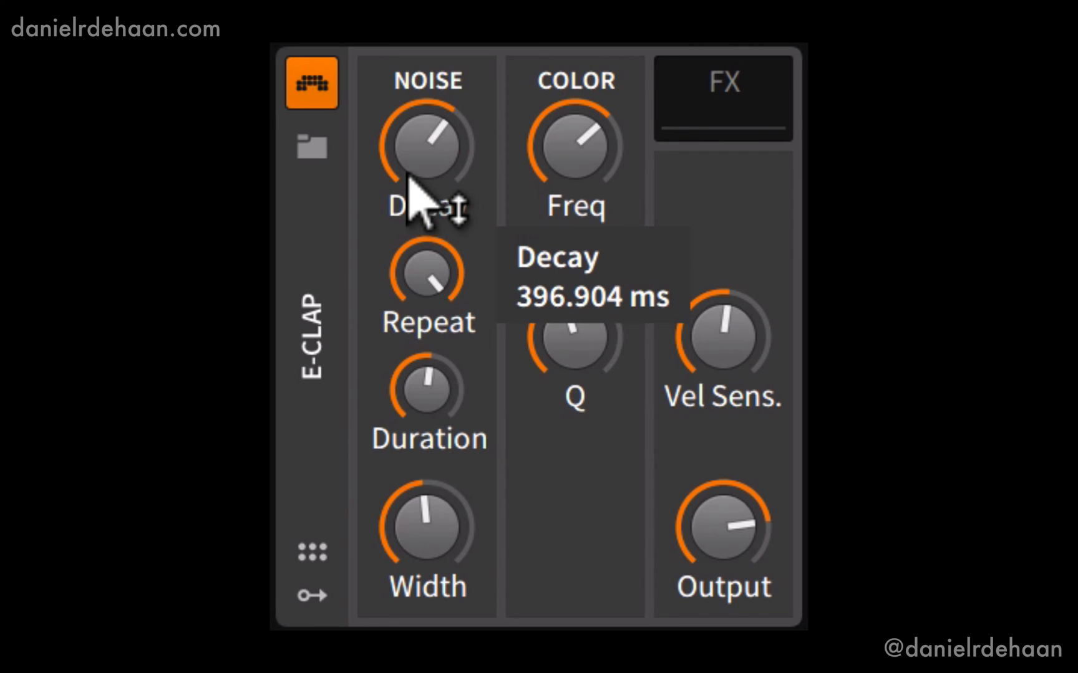
mouse_move(412, 144)
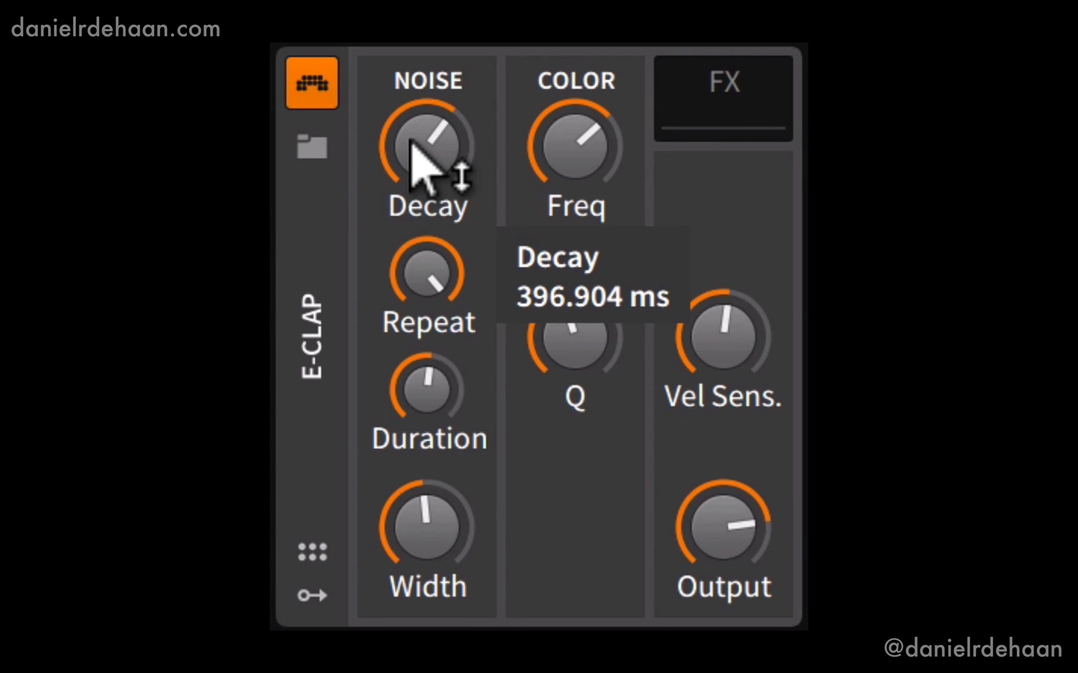
mouse_move(423, 282)
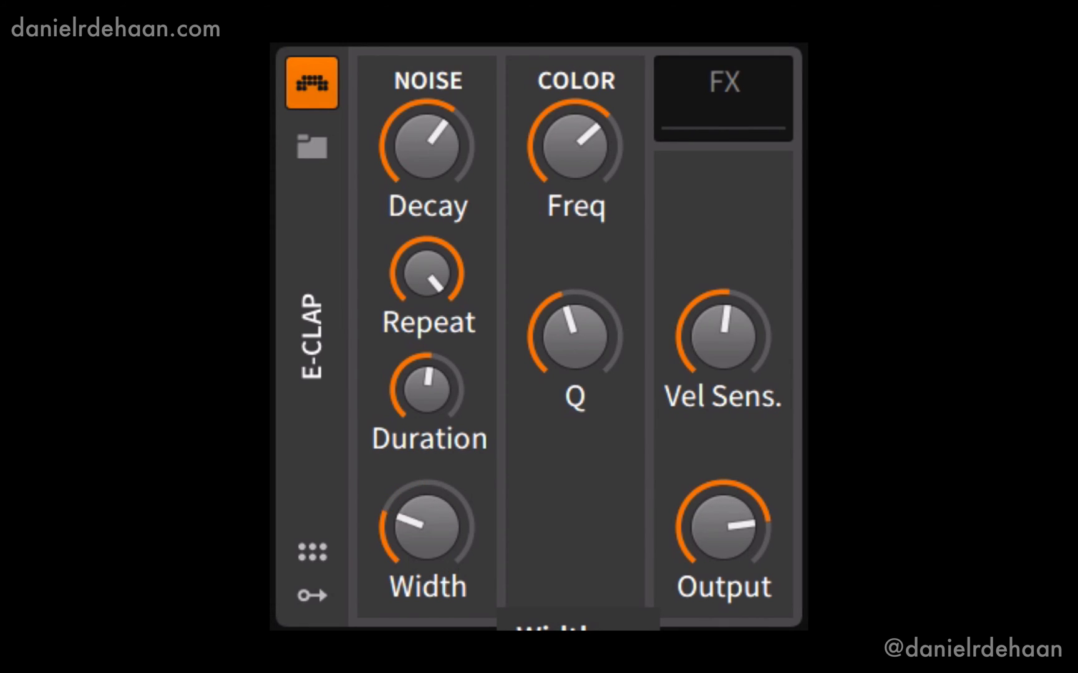
- Raise the E-Clap's noise Width toward its maximum
drag(415, 526, 422, 513)
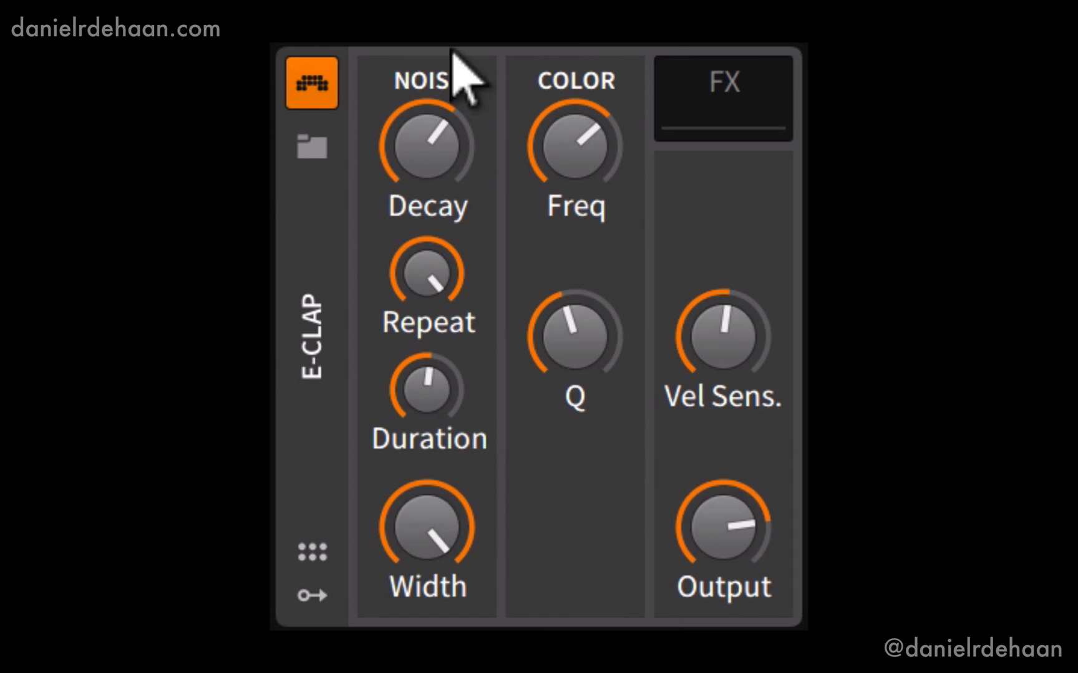
mouse_move(470, 261)
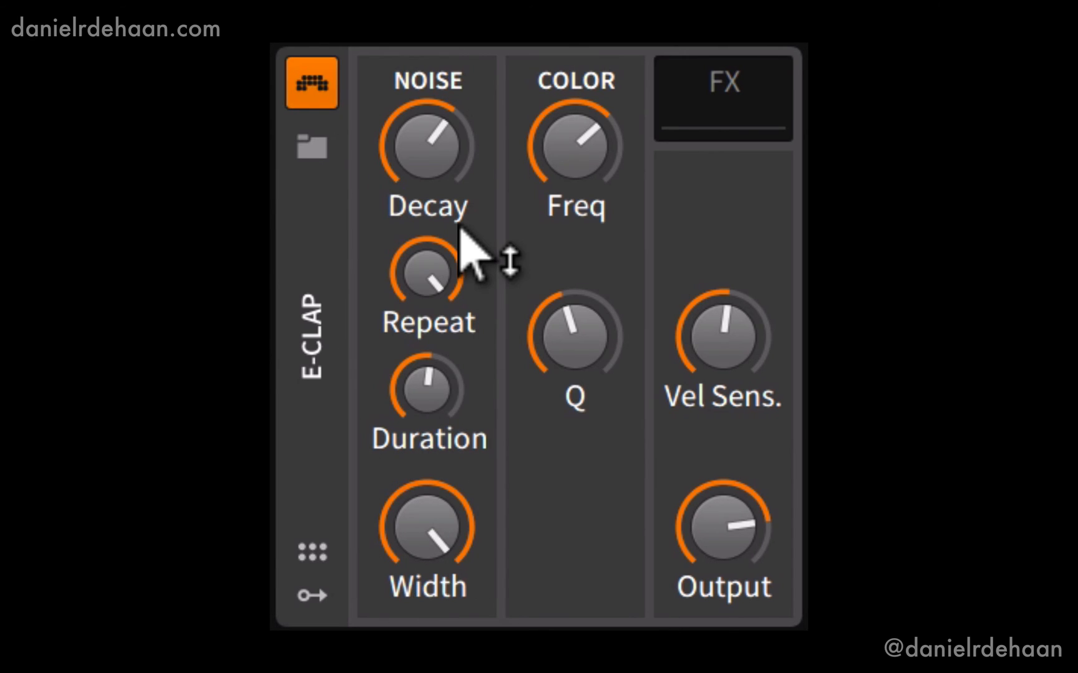
mouse_move(587, 145)
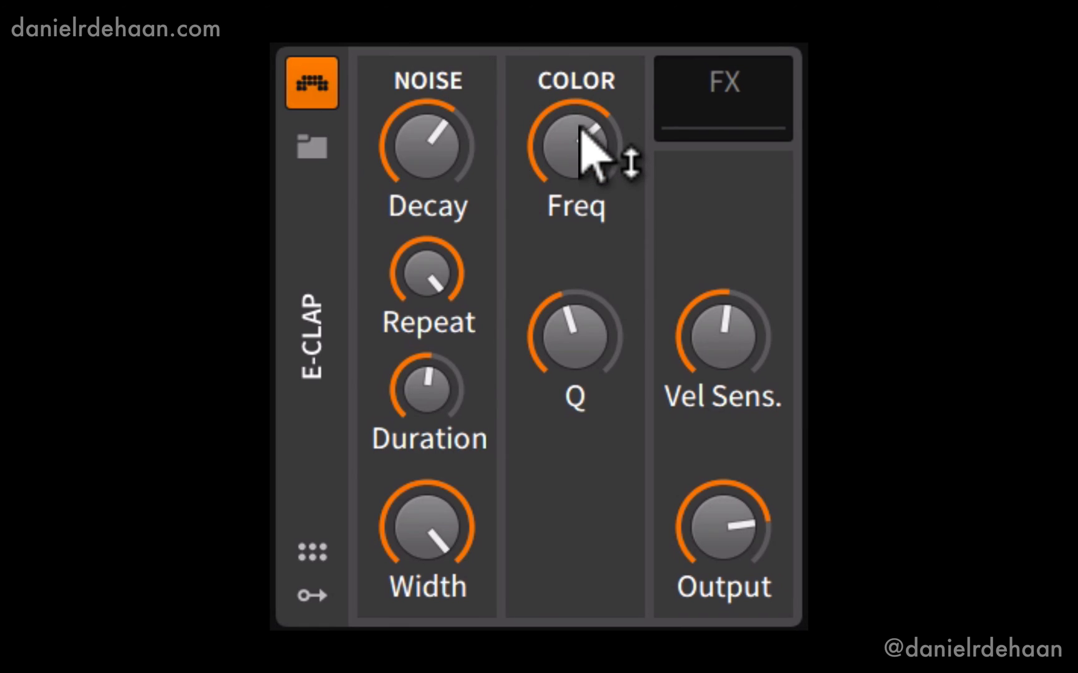
- Sweep Color Freq down to about 22 Hz, then tune it to about 1.66 kHz
drag(574, 145, 570, 168)
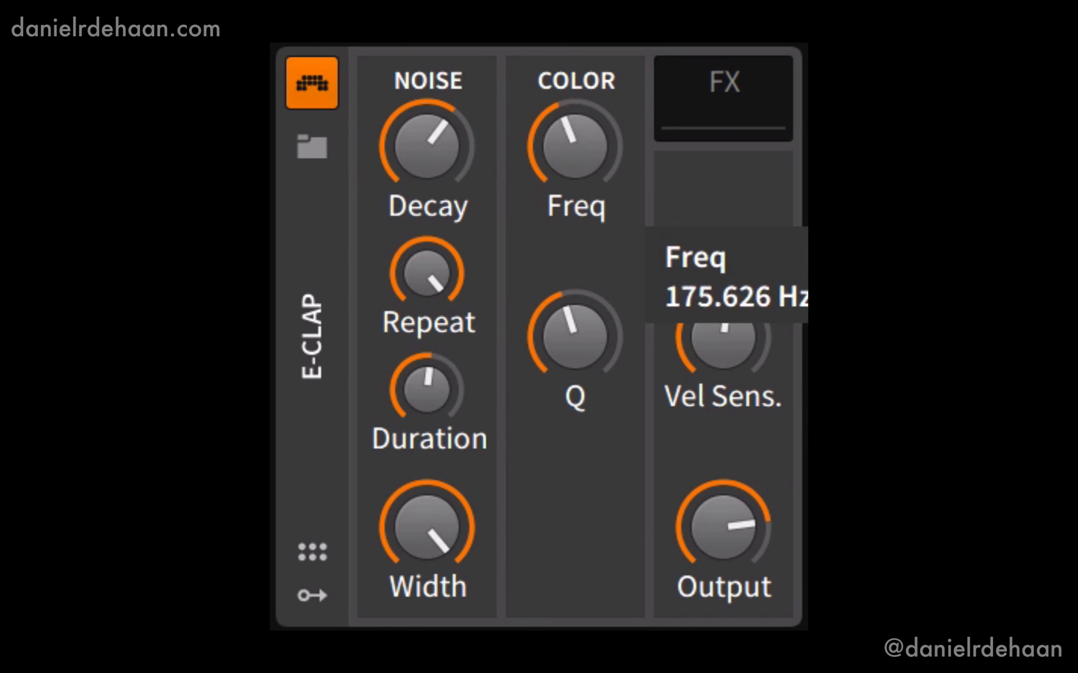
drag(576, 144, 576, 192)
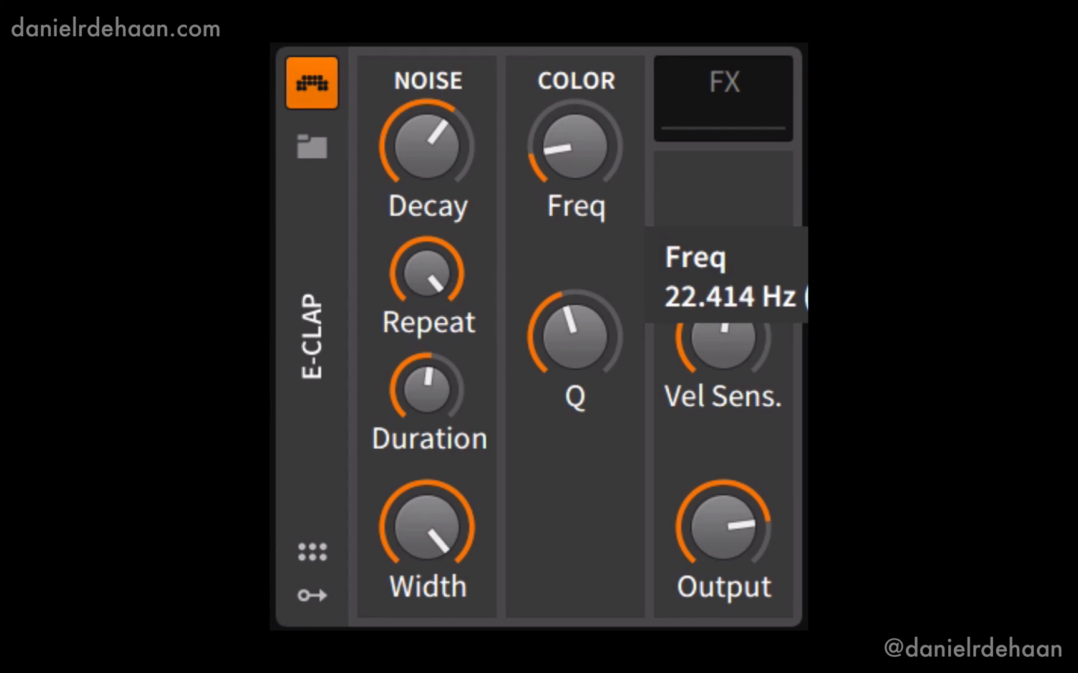
drag(576, 144, 576, 104)
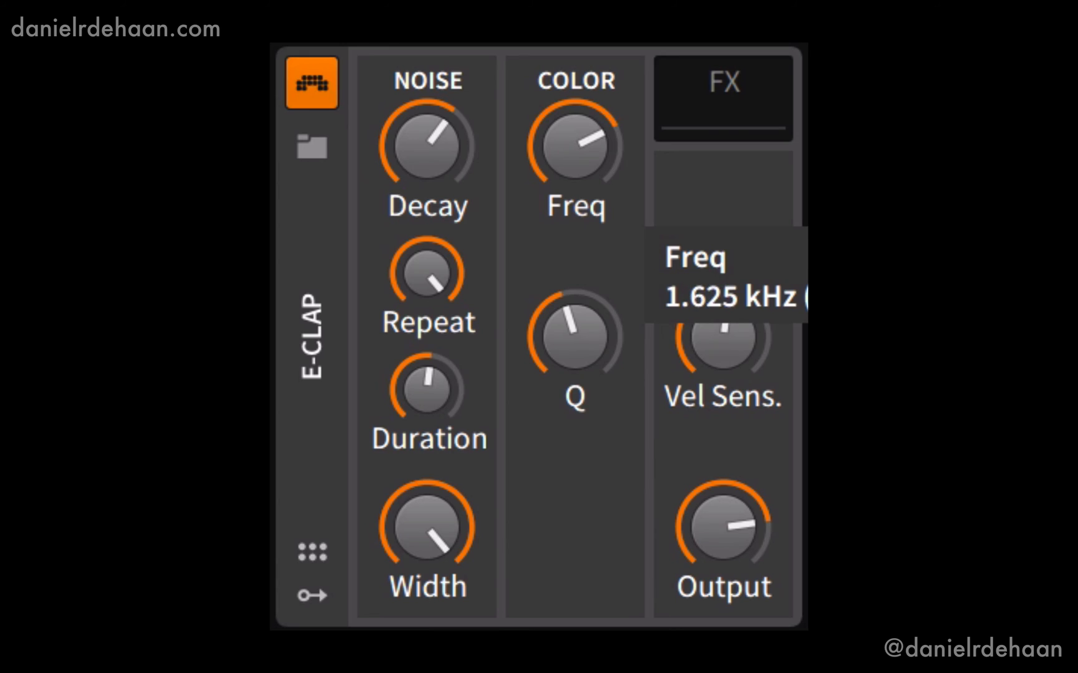
drag(576, 145, 578, 137)
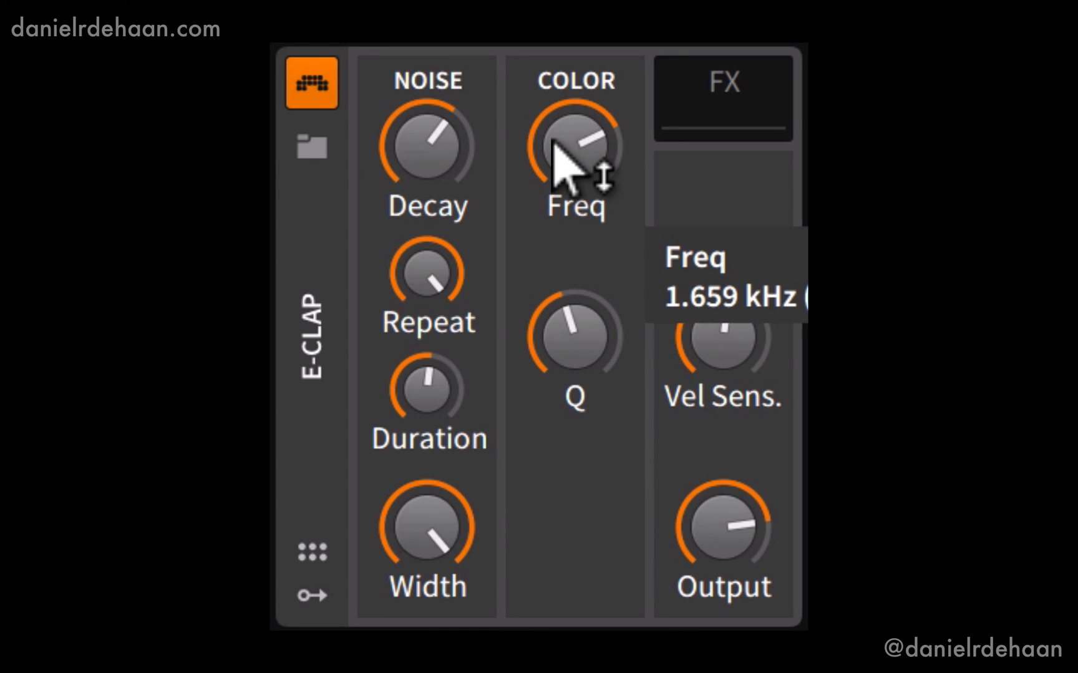
drag(576, 145, 576, 104)
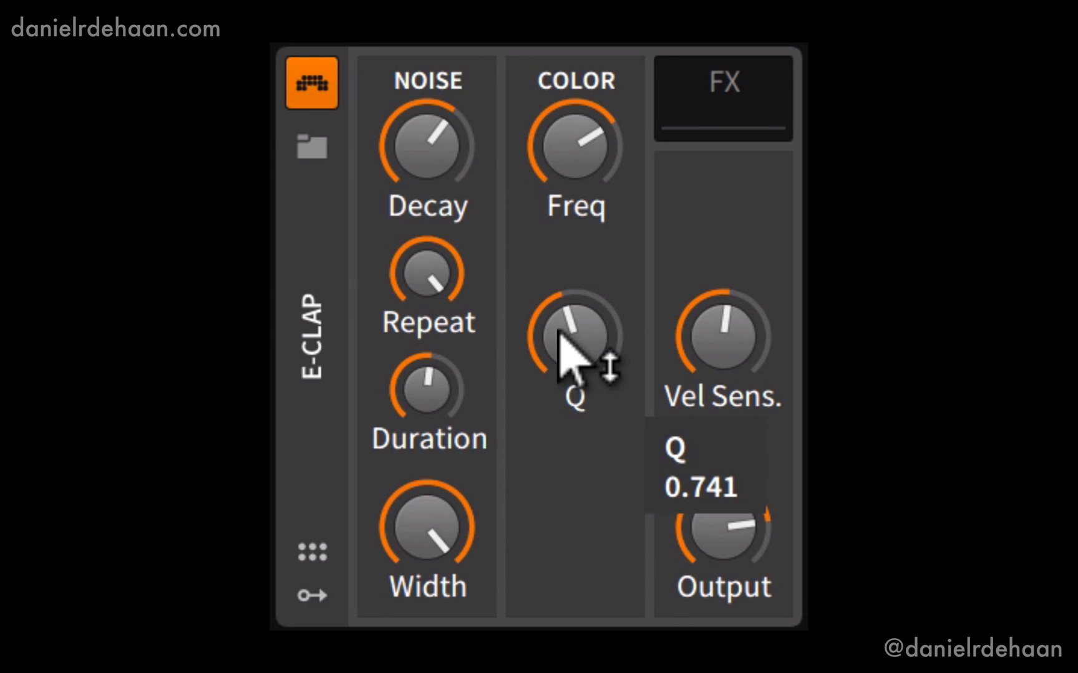
- Drop the band-pass Q to about 0.1, then raise it well higher again
drag(576, 336, 576, 385)
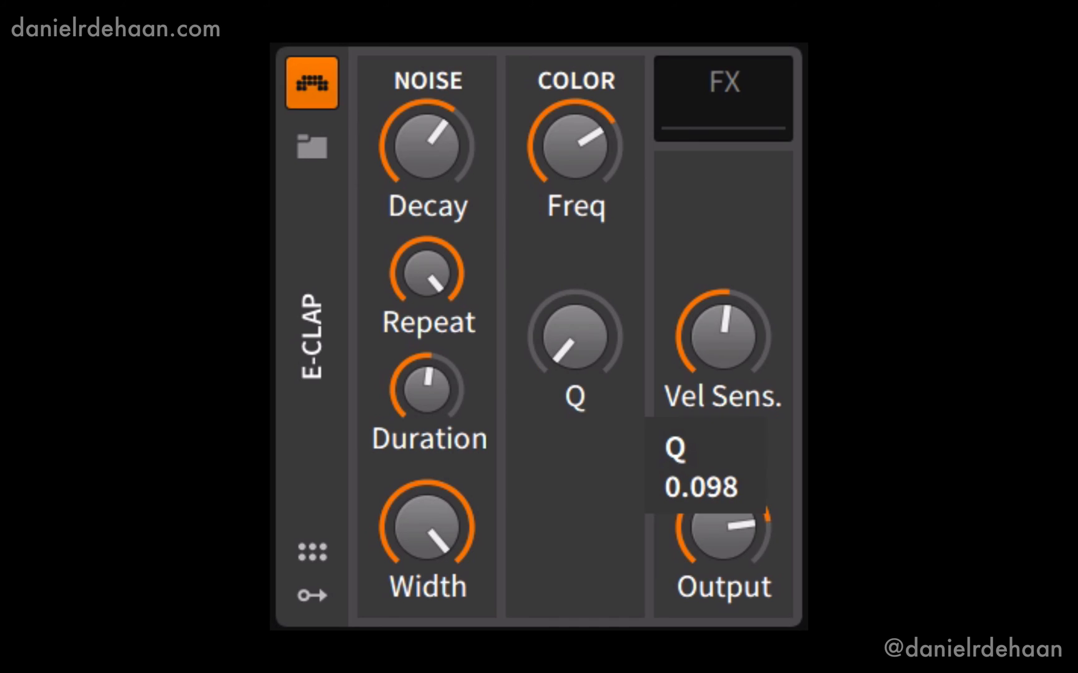
drag(576, 338, 577, 336)
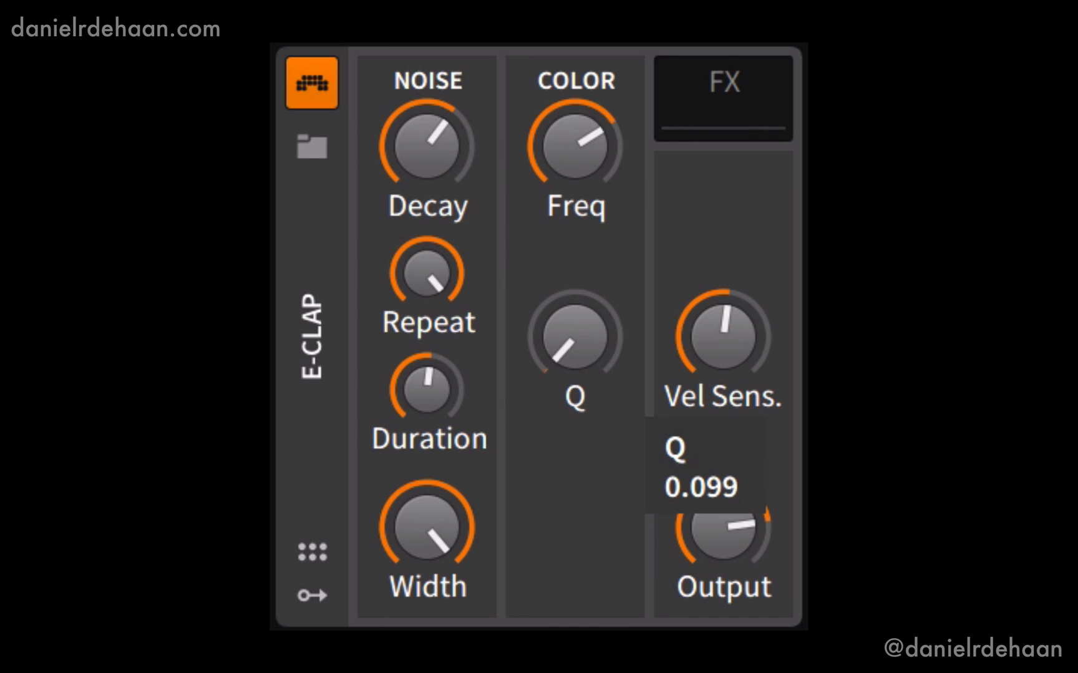
drag(576, 337, 576, 288)
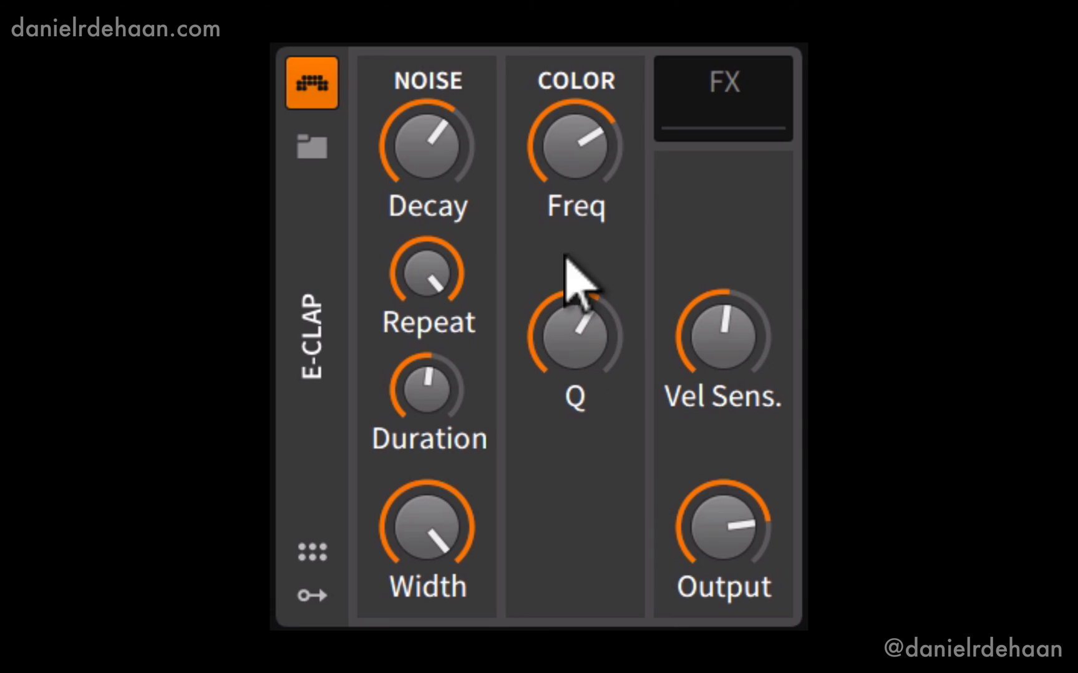
drag(576, 337, 577, 316)
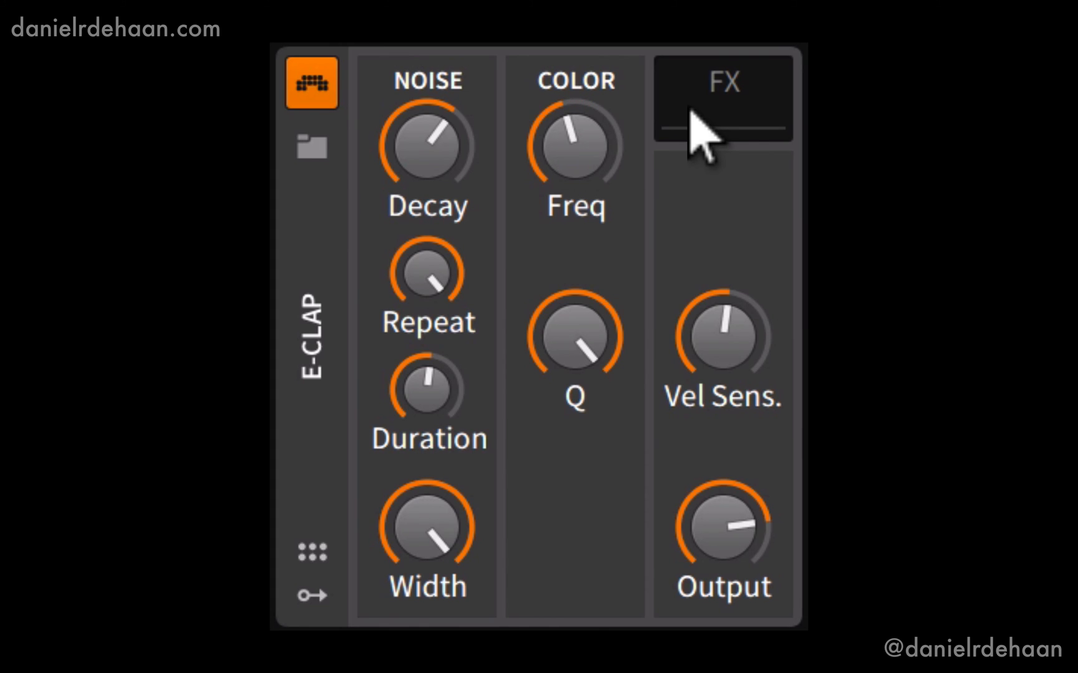
click(721, 97)
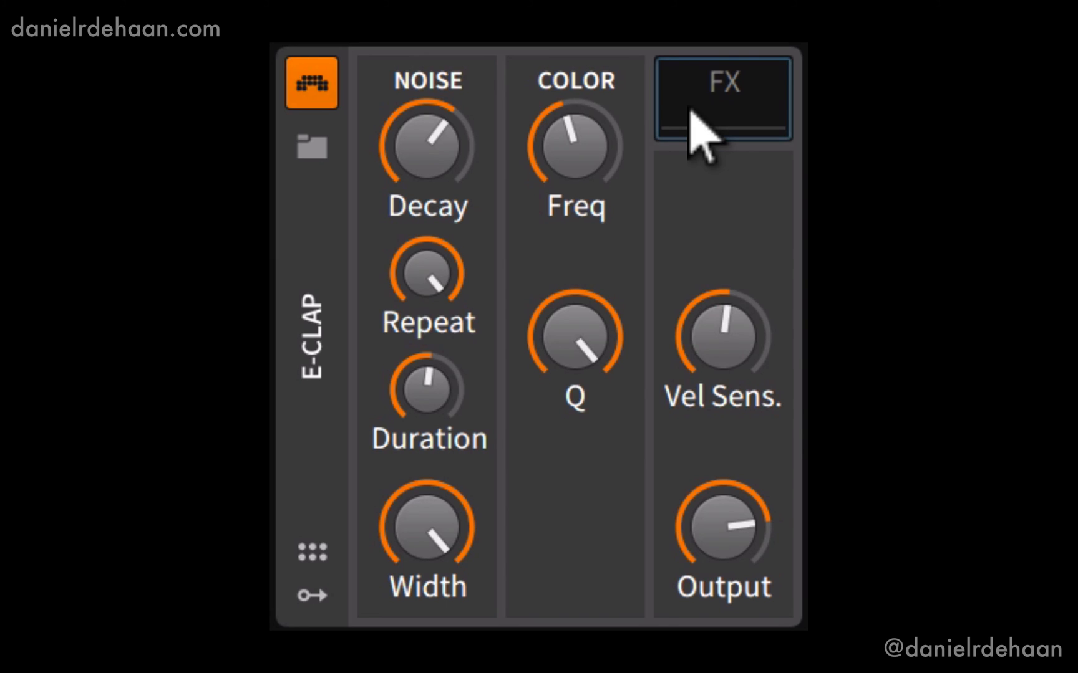
mouse_move(714, 344)
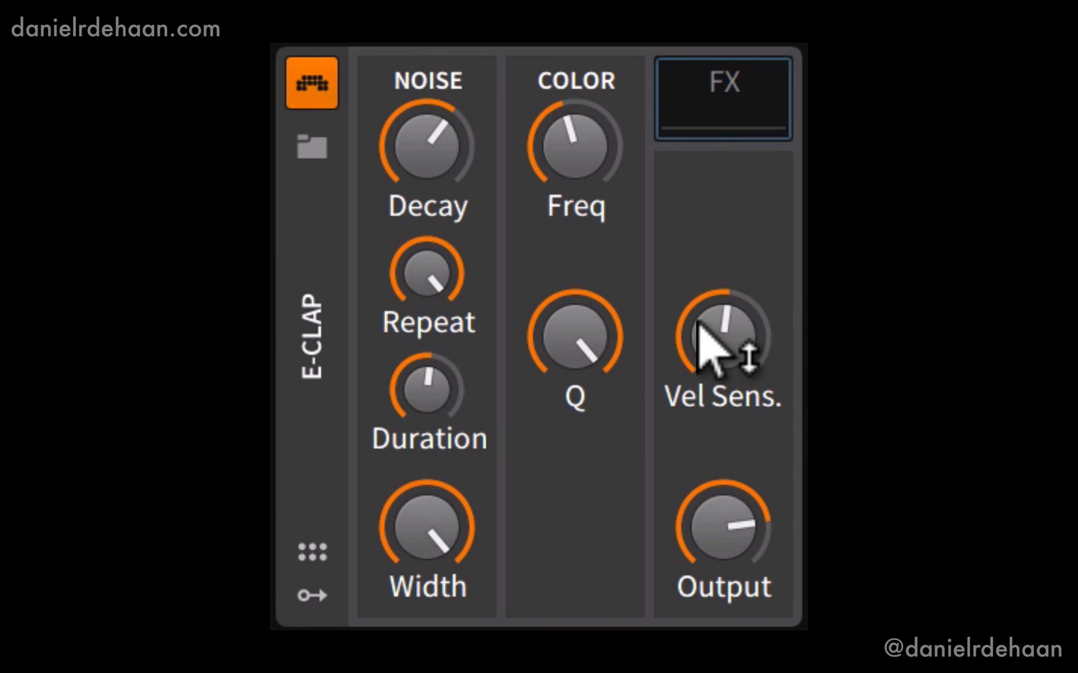
mouse_move(701, 522)
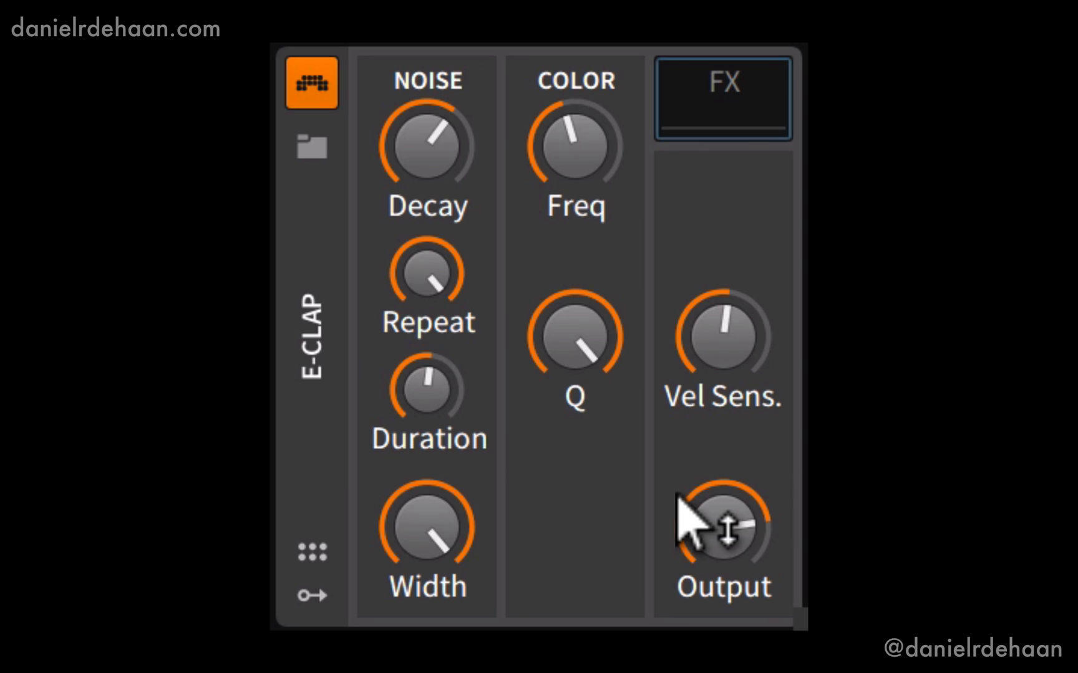